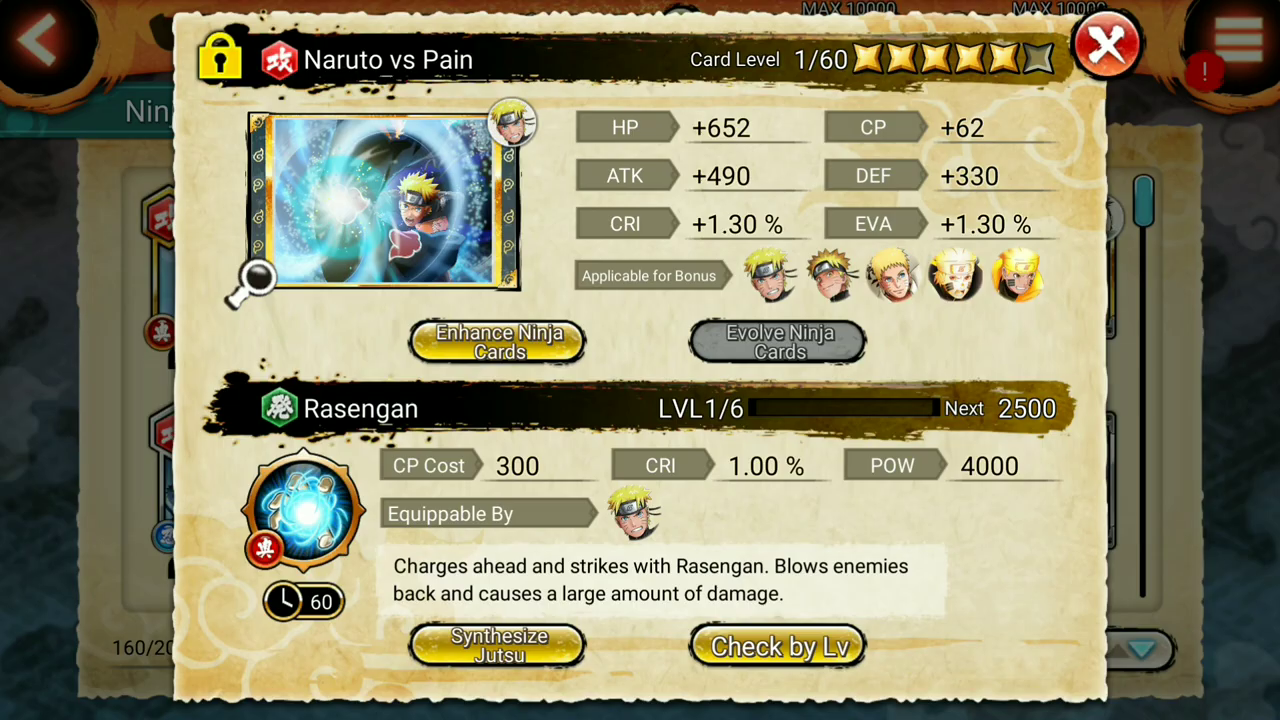
- Close the Naruto vs Pain card details, browse the Ninja Card List, and return to the Shinobi Menu
click(1108, 46)
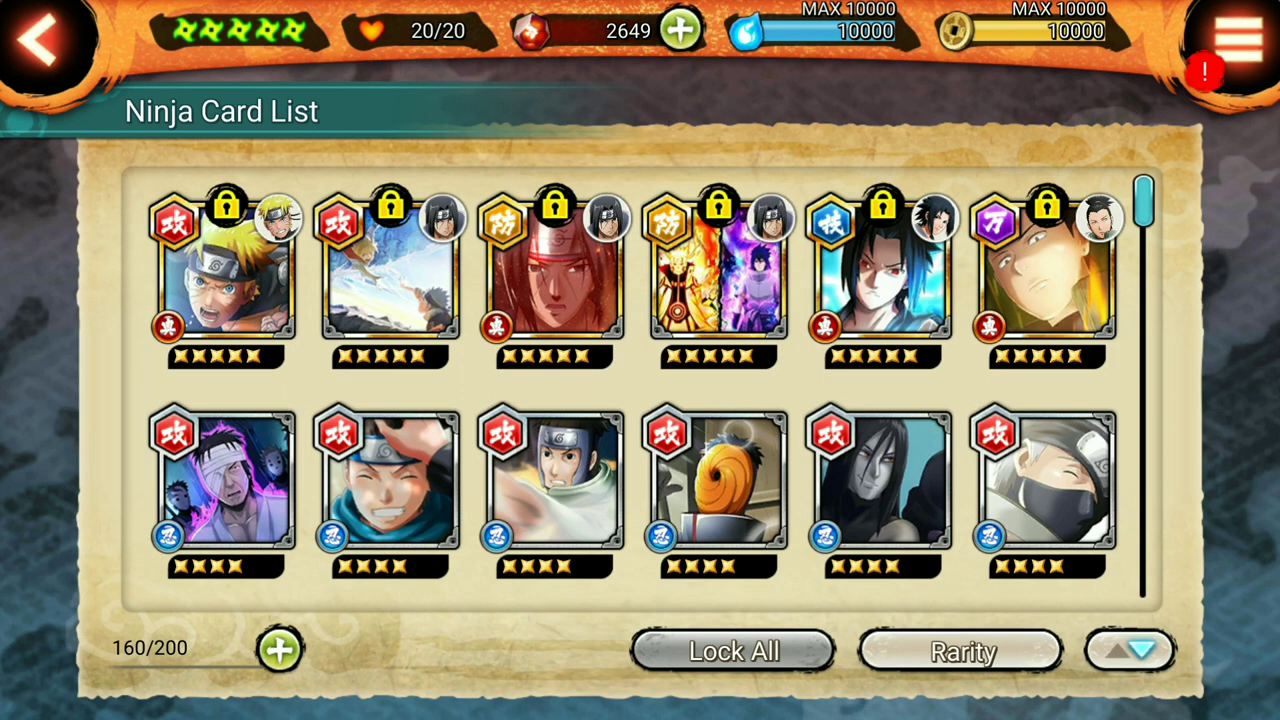
scroll(down, 3)
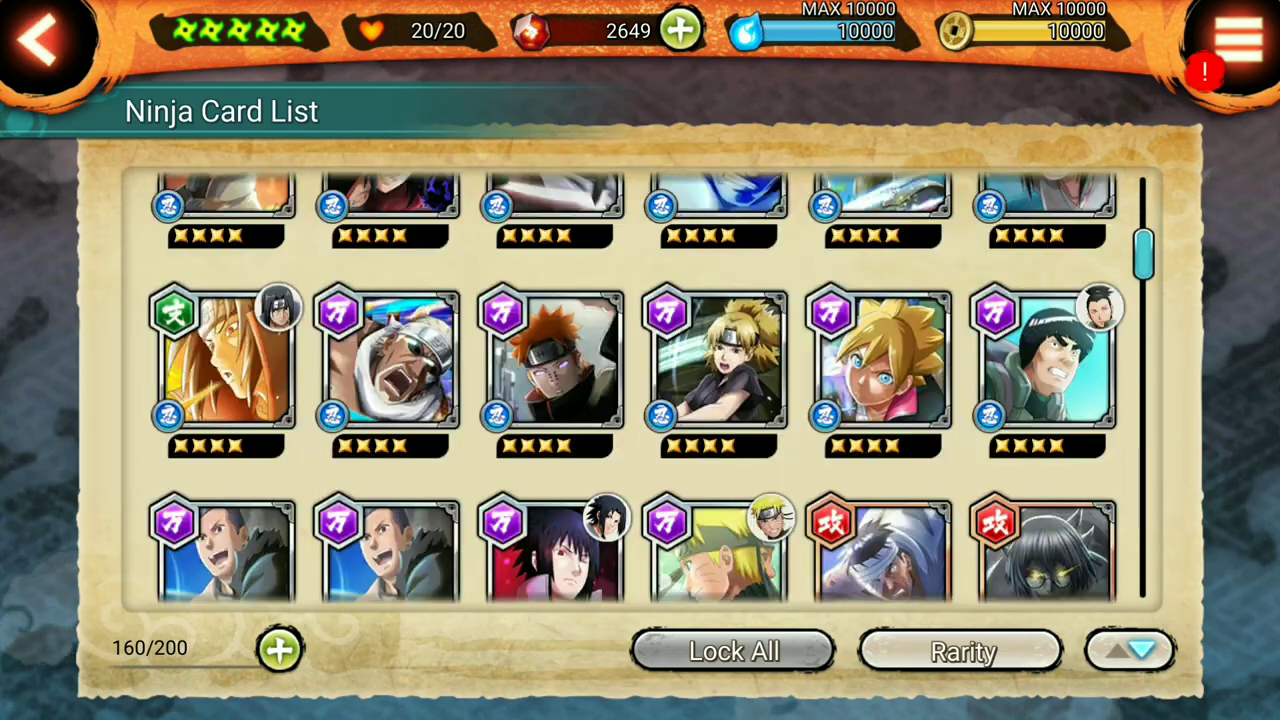
scroll(up, 3)
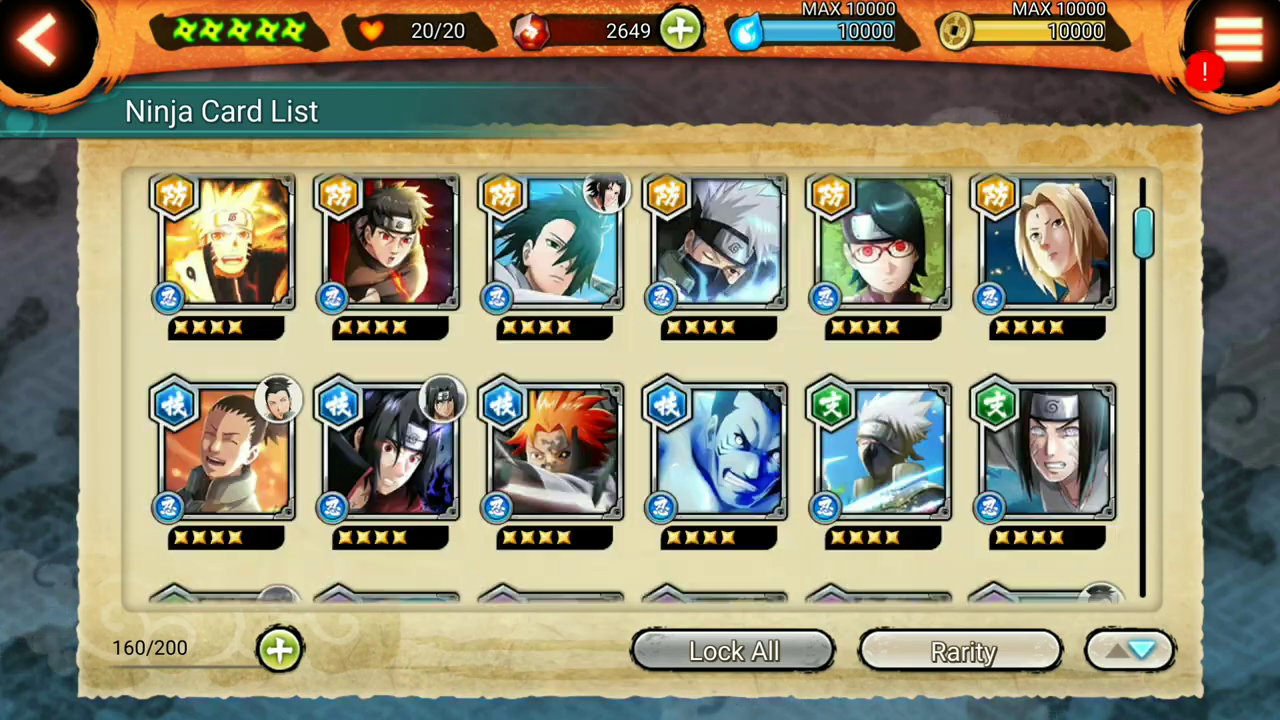
click(48, 40)
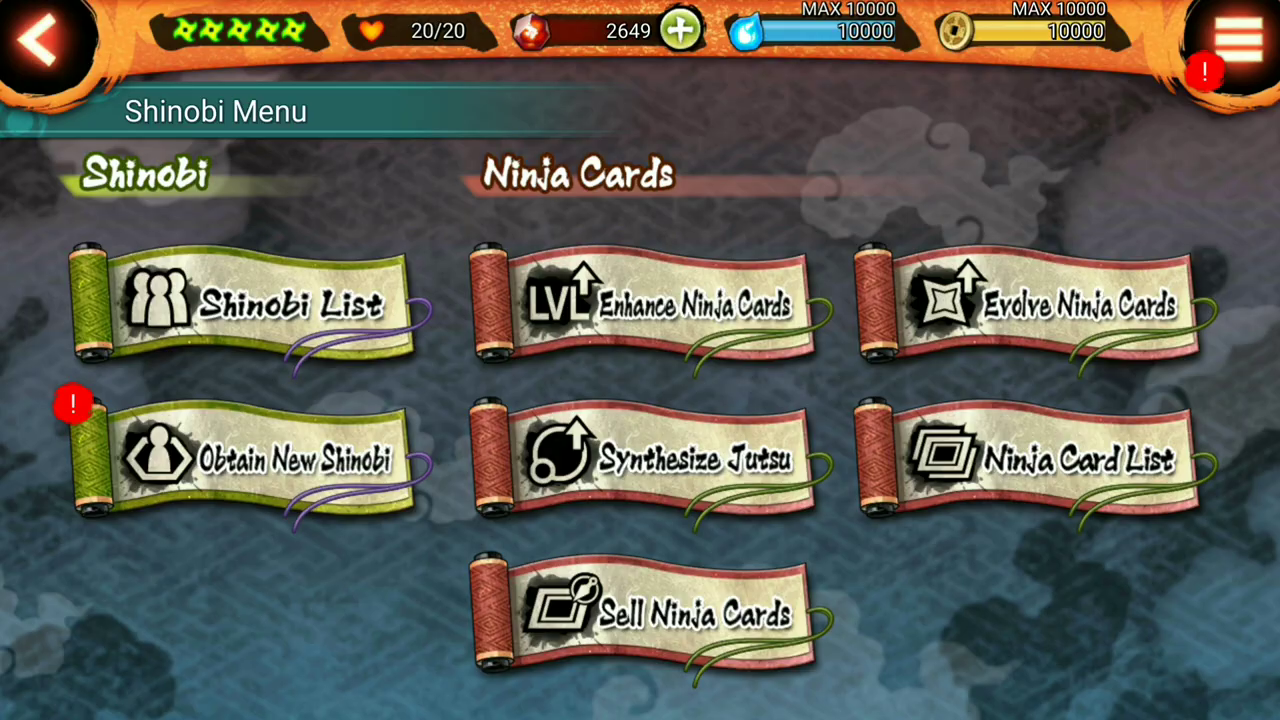
click(40, 40)
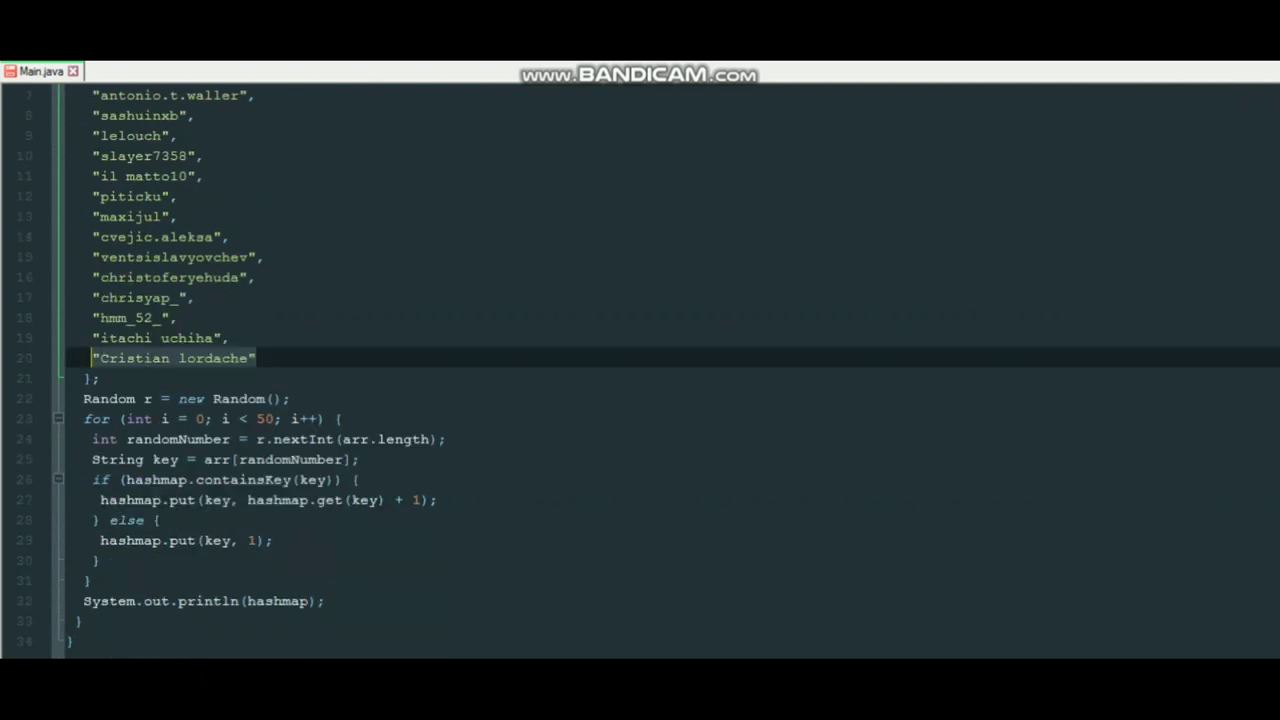
- Launch cmd.exe in the Downloads folder beside the Main.java editor
click(280, 500)
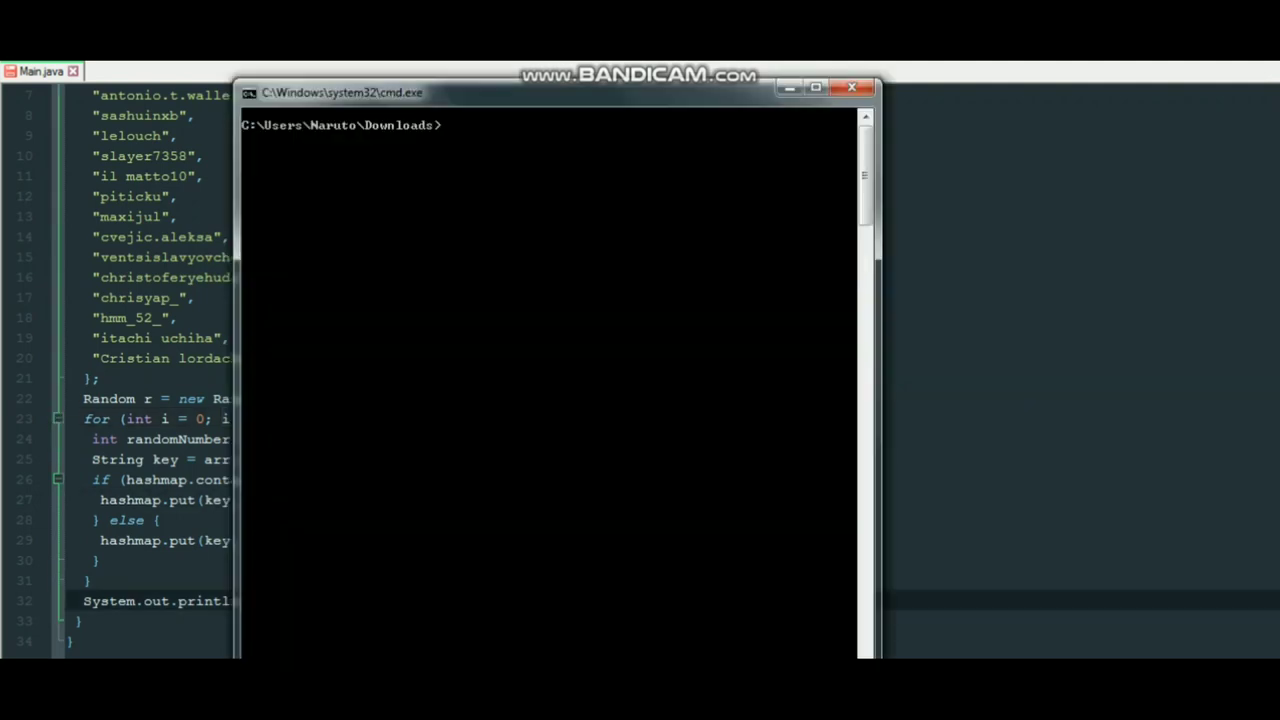
- Compile Main.java with javac and run java Main to print the random-draw name tallies
text(ja)
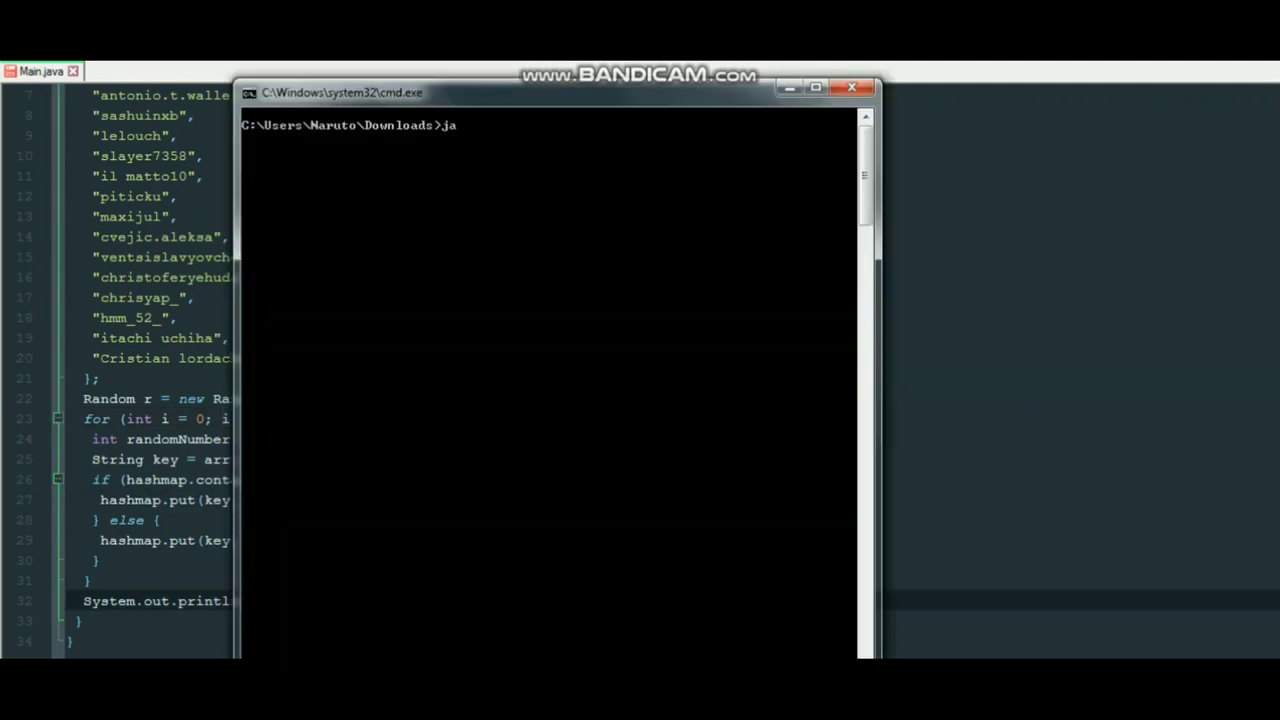
text(vac Main)
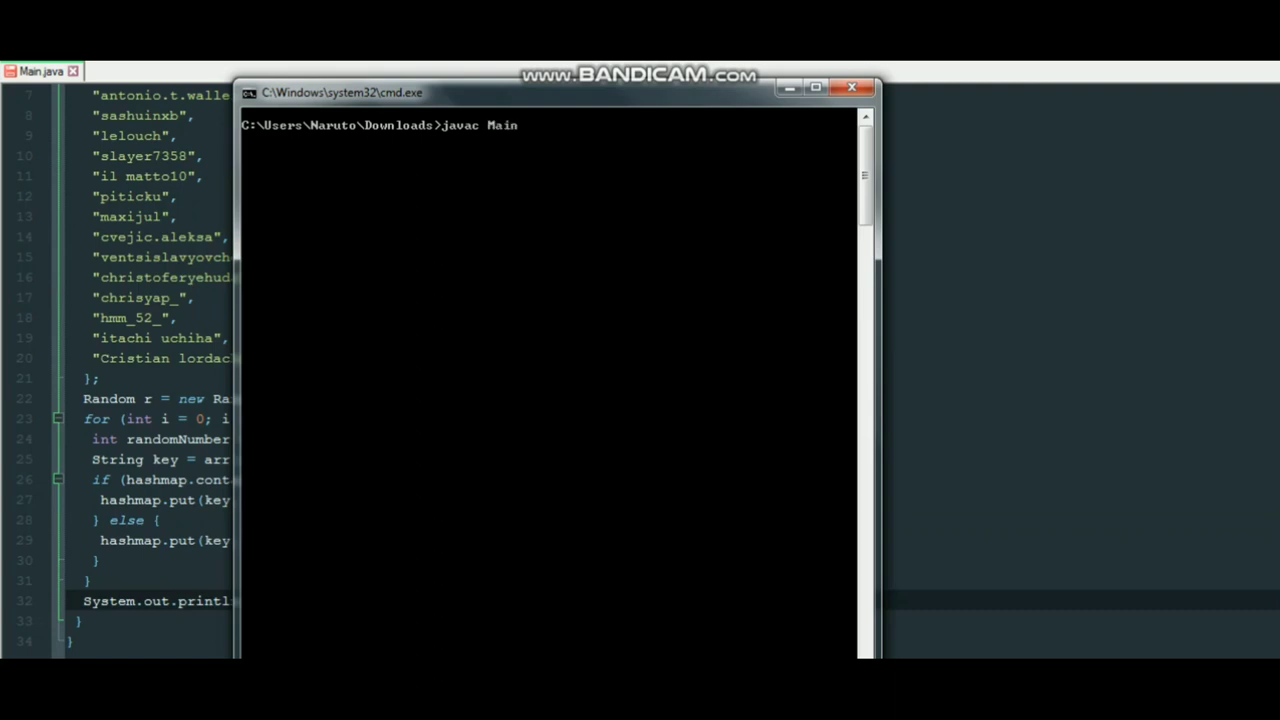
text(.ja)
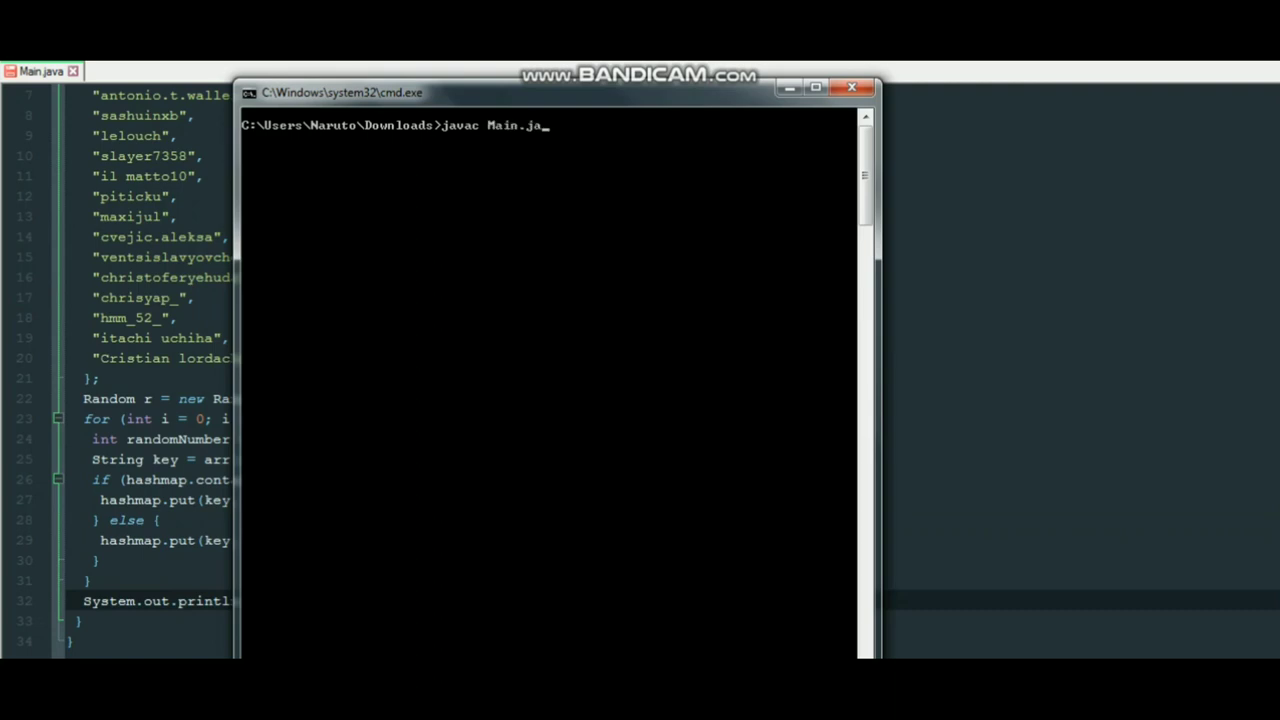
key(Return)
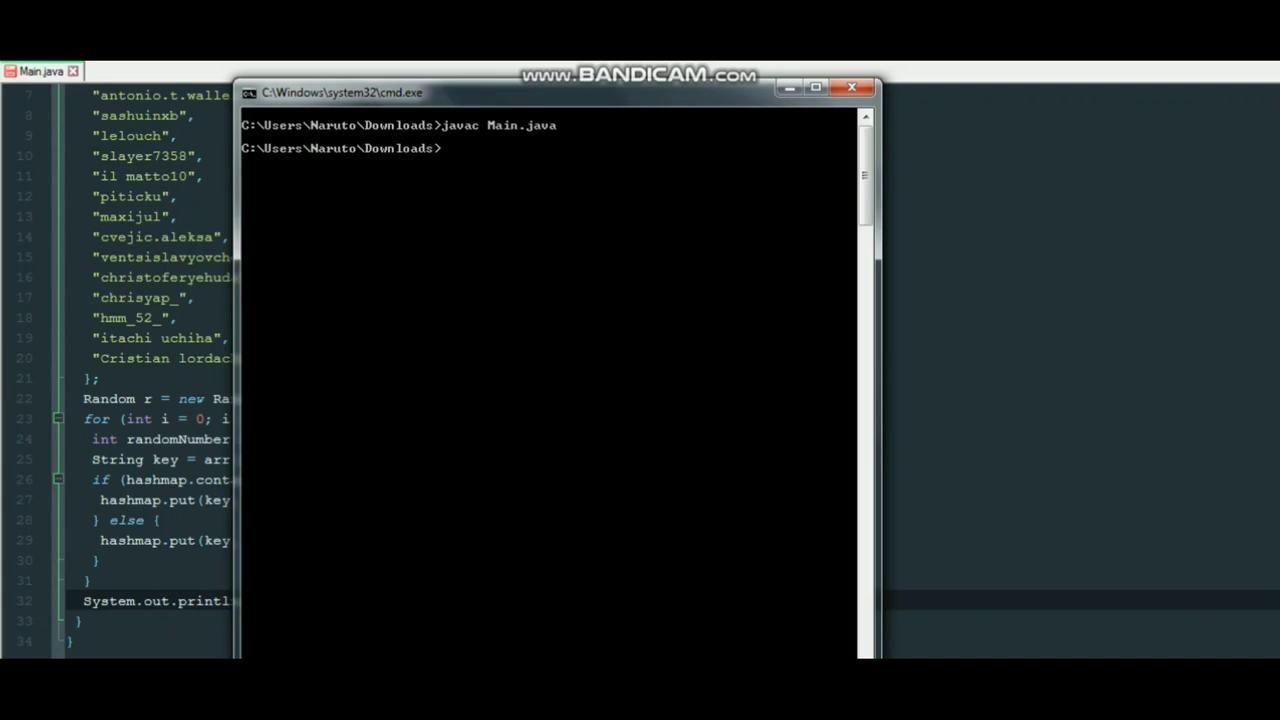
text(java M)
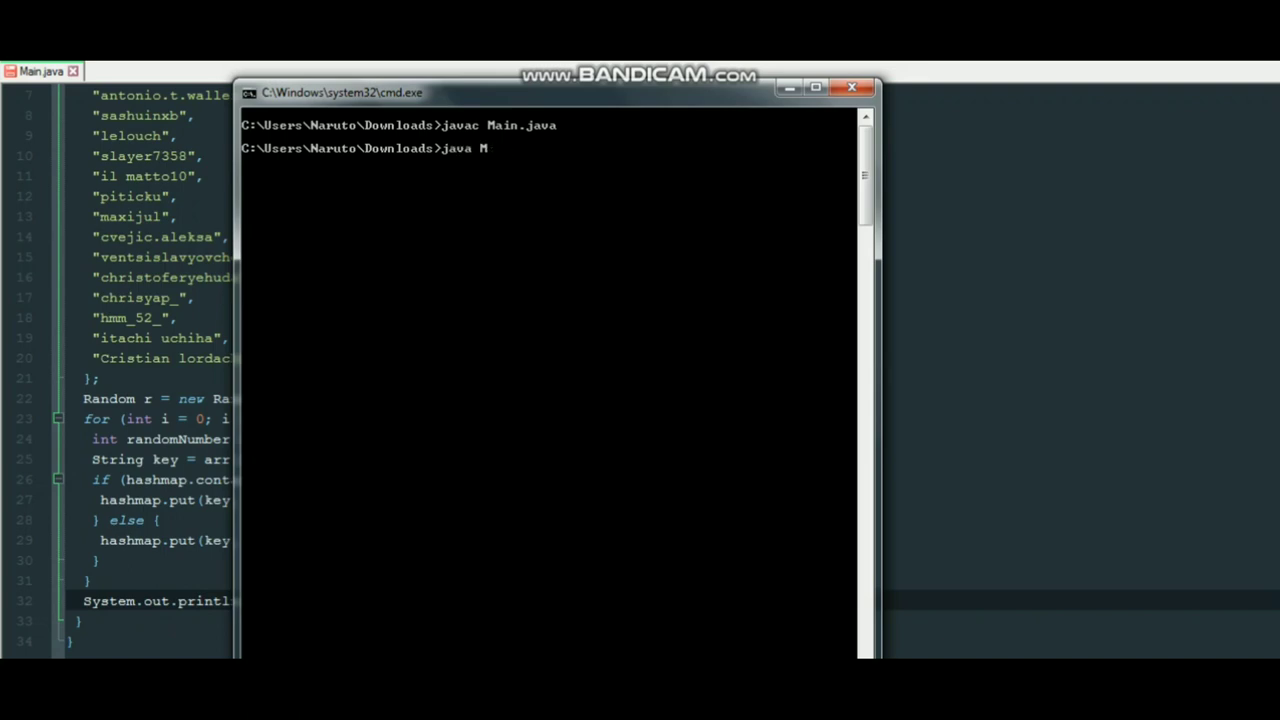
key(Return)
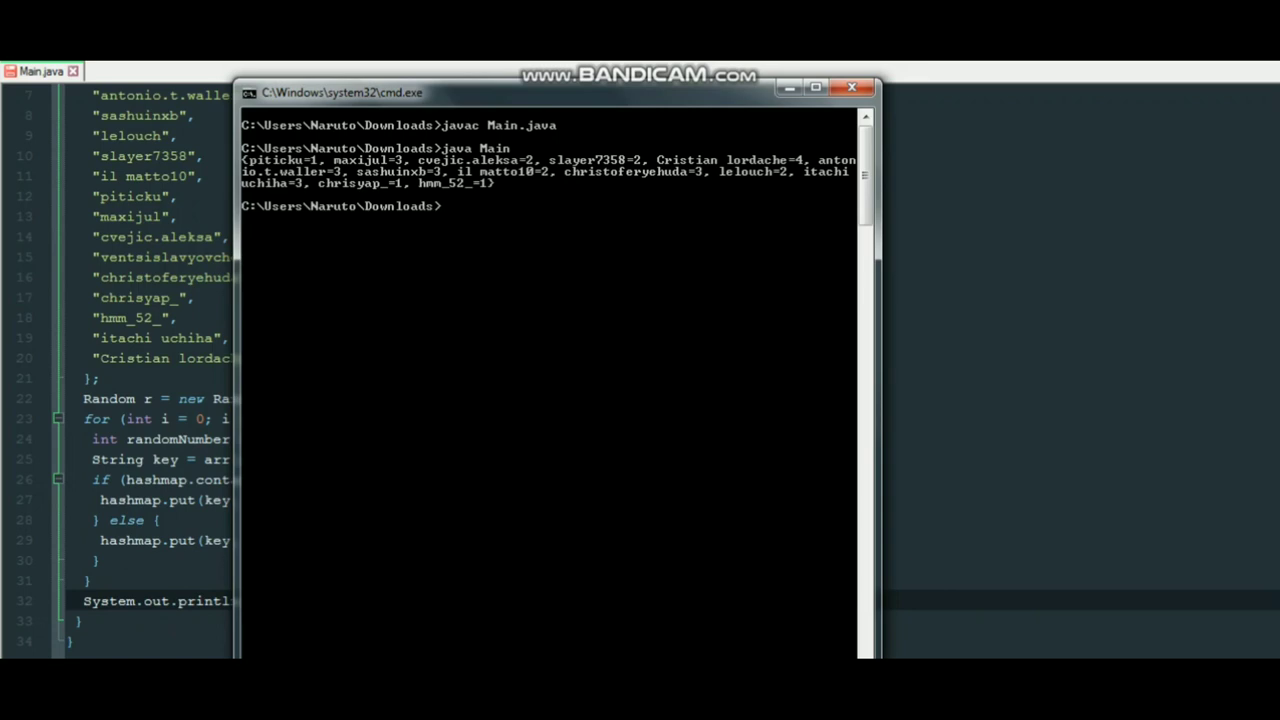
text(Cris)
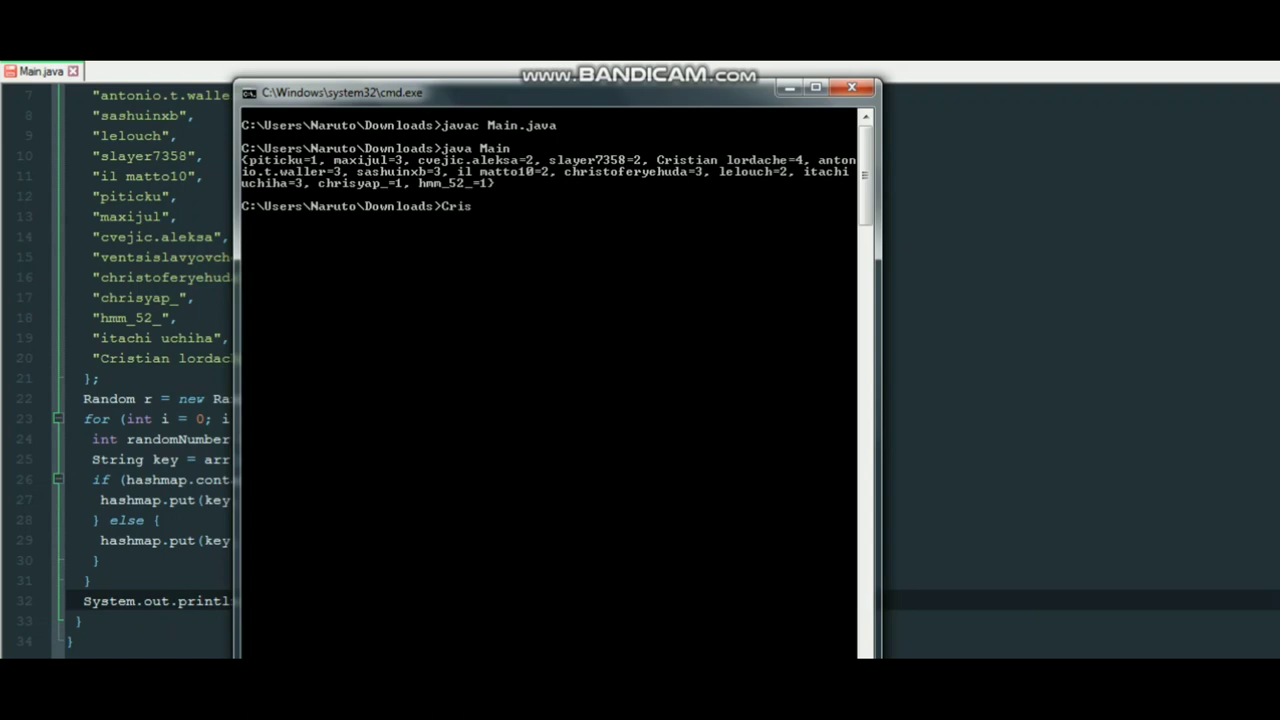
text(tian l)
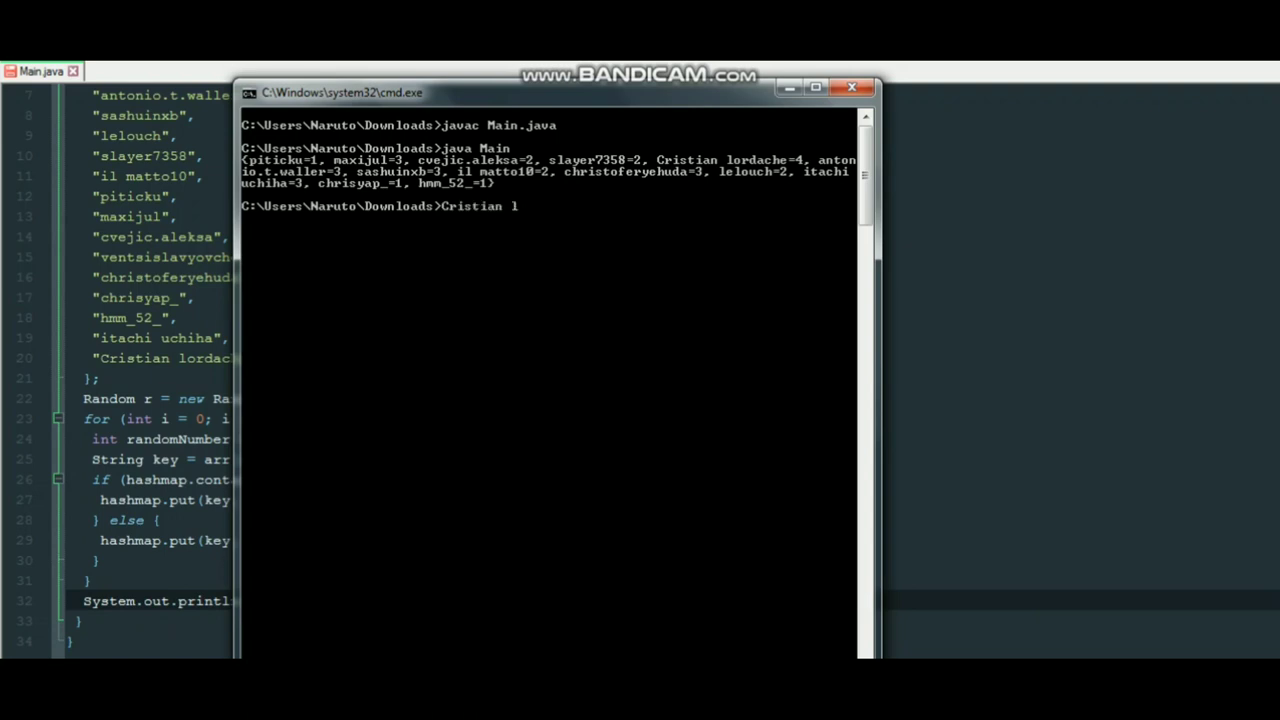
text(ora)
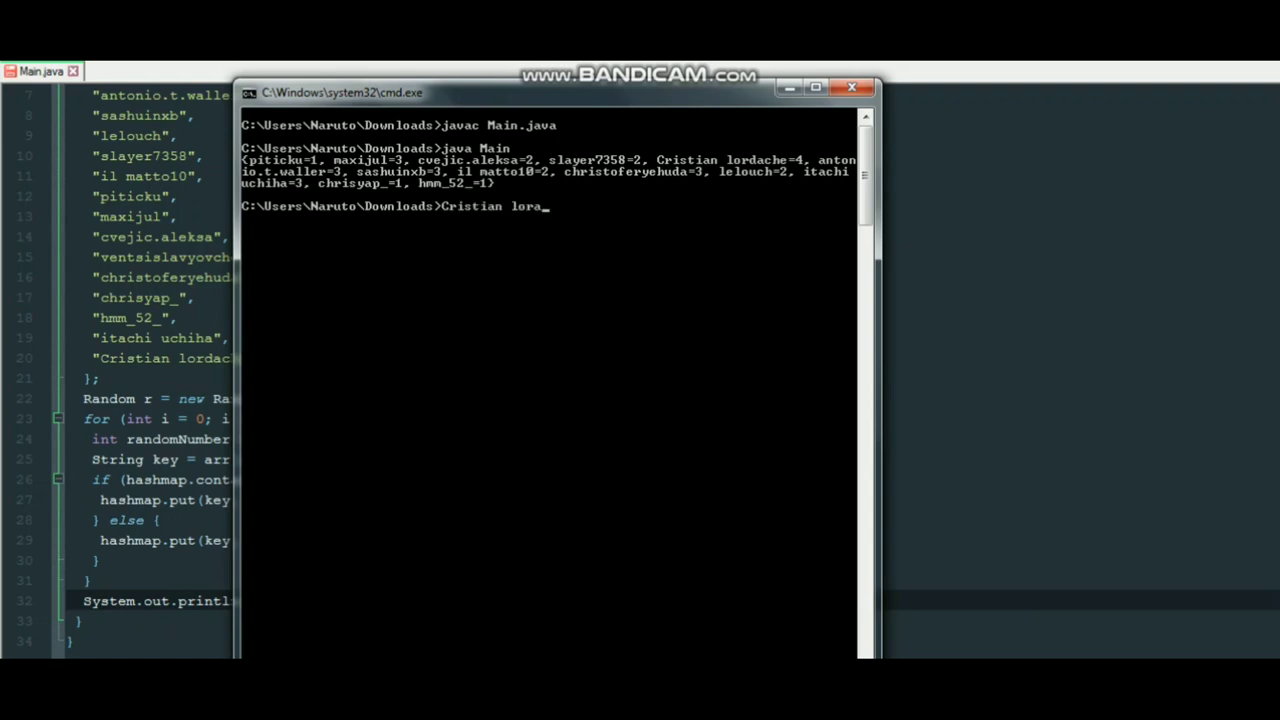
key(Backspace)
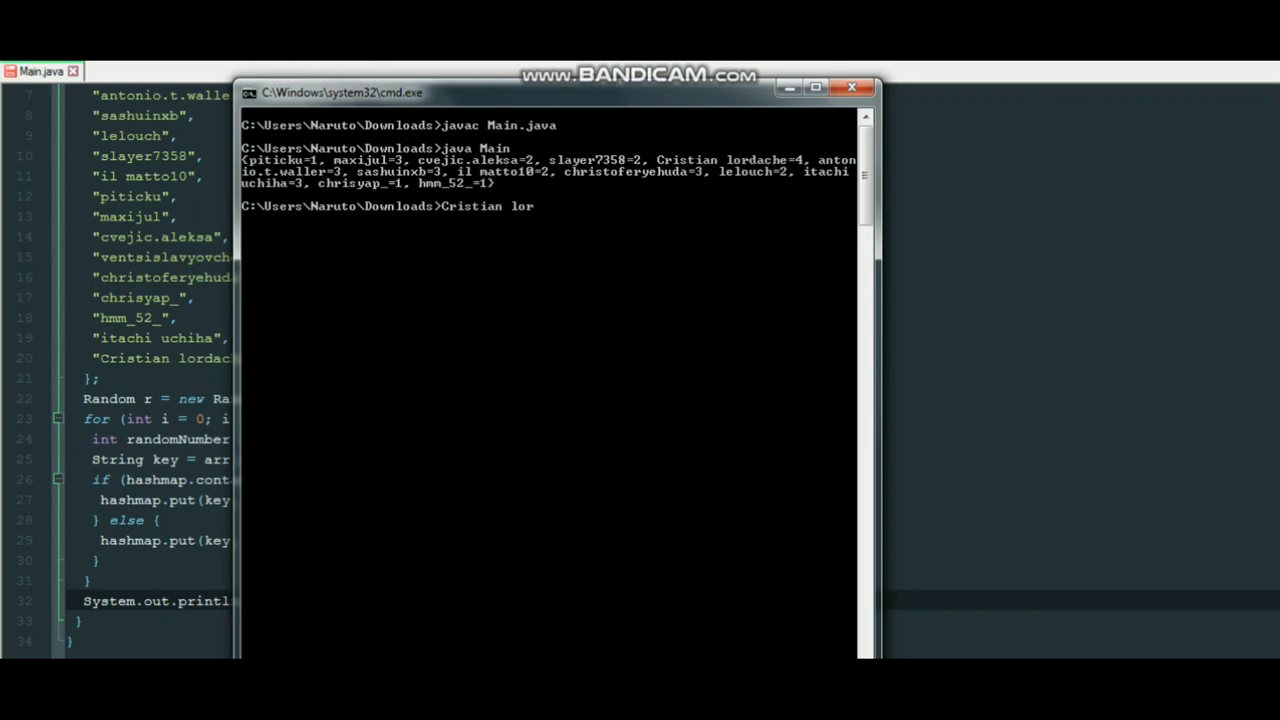
text(dache wo)
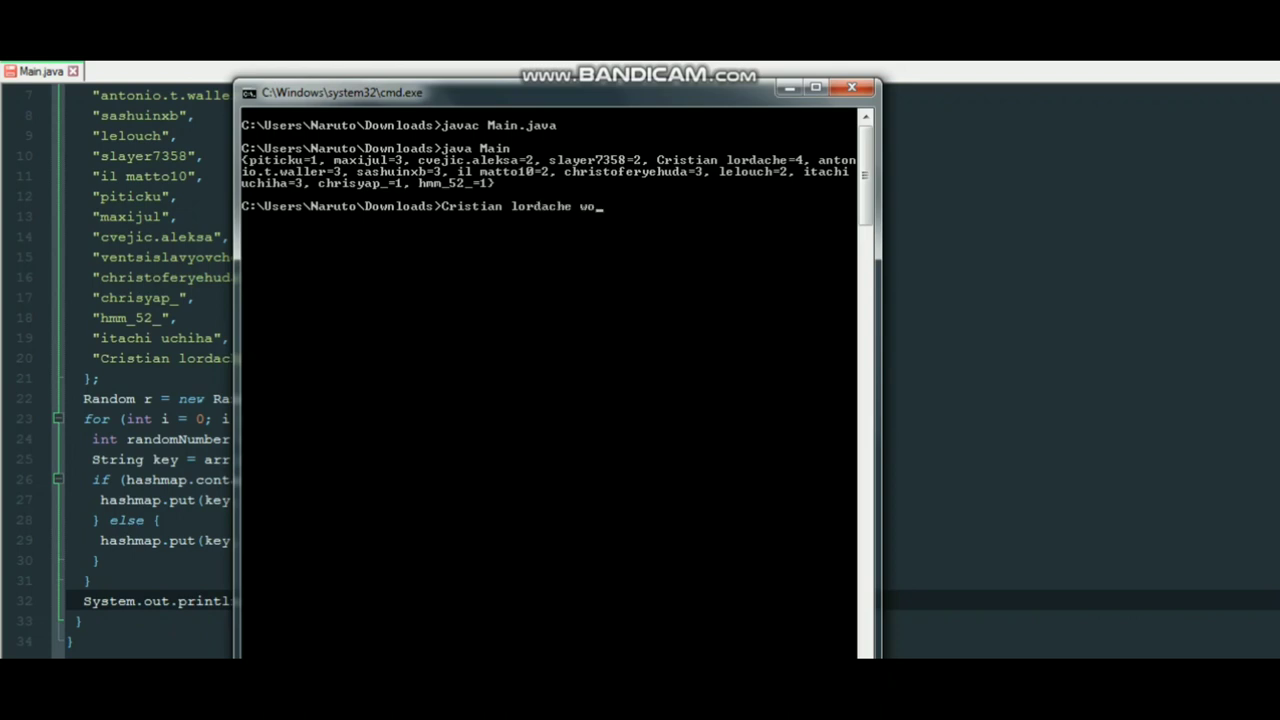
text(n)
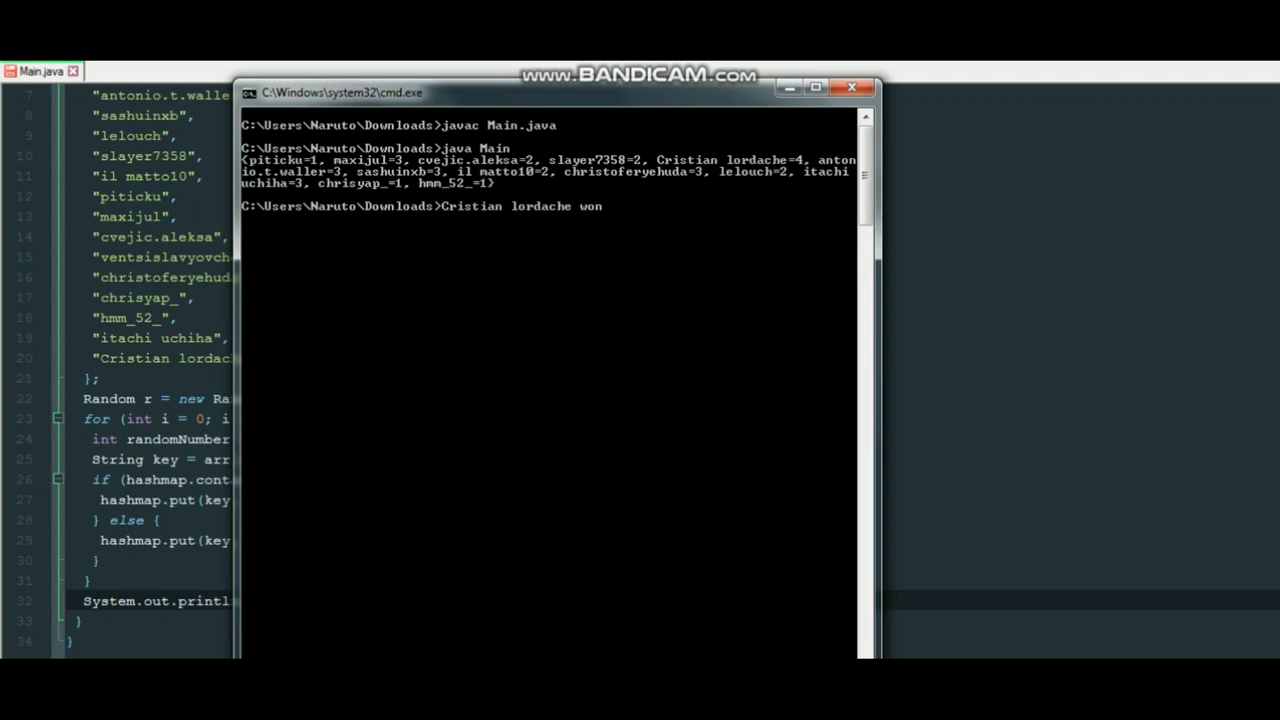
text(points)
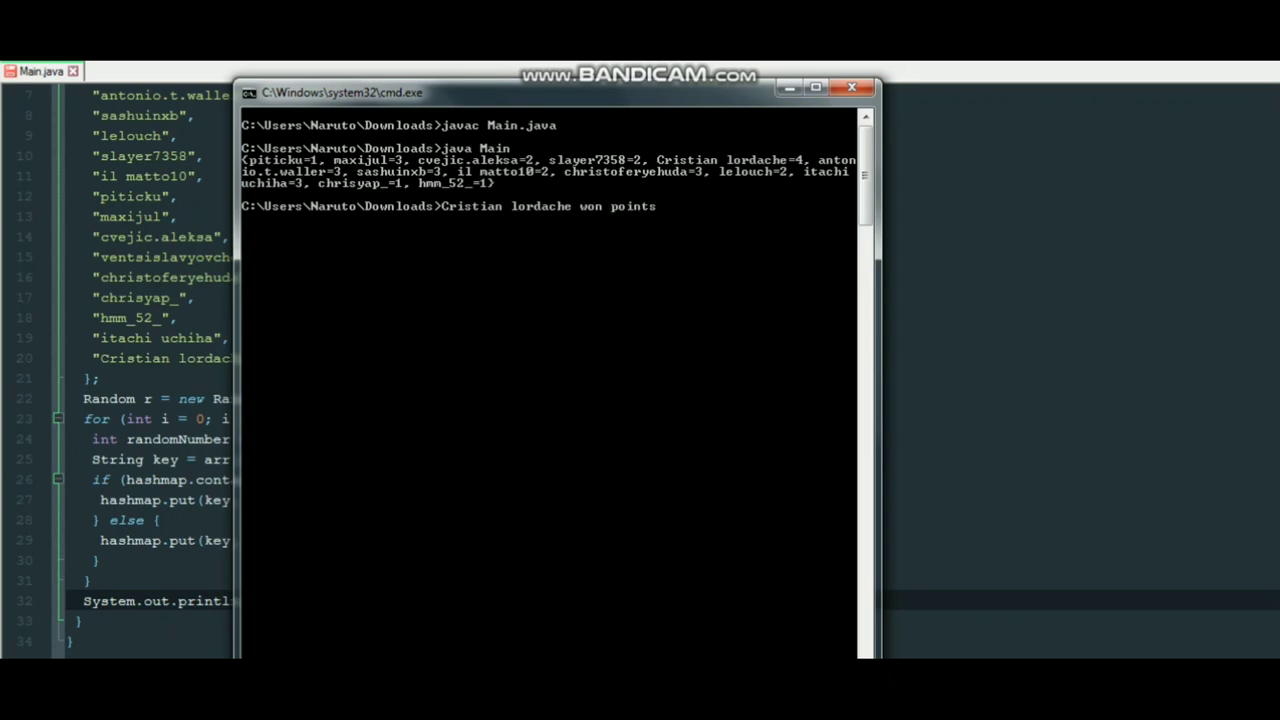
text(4)
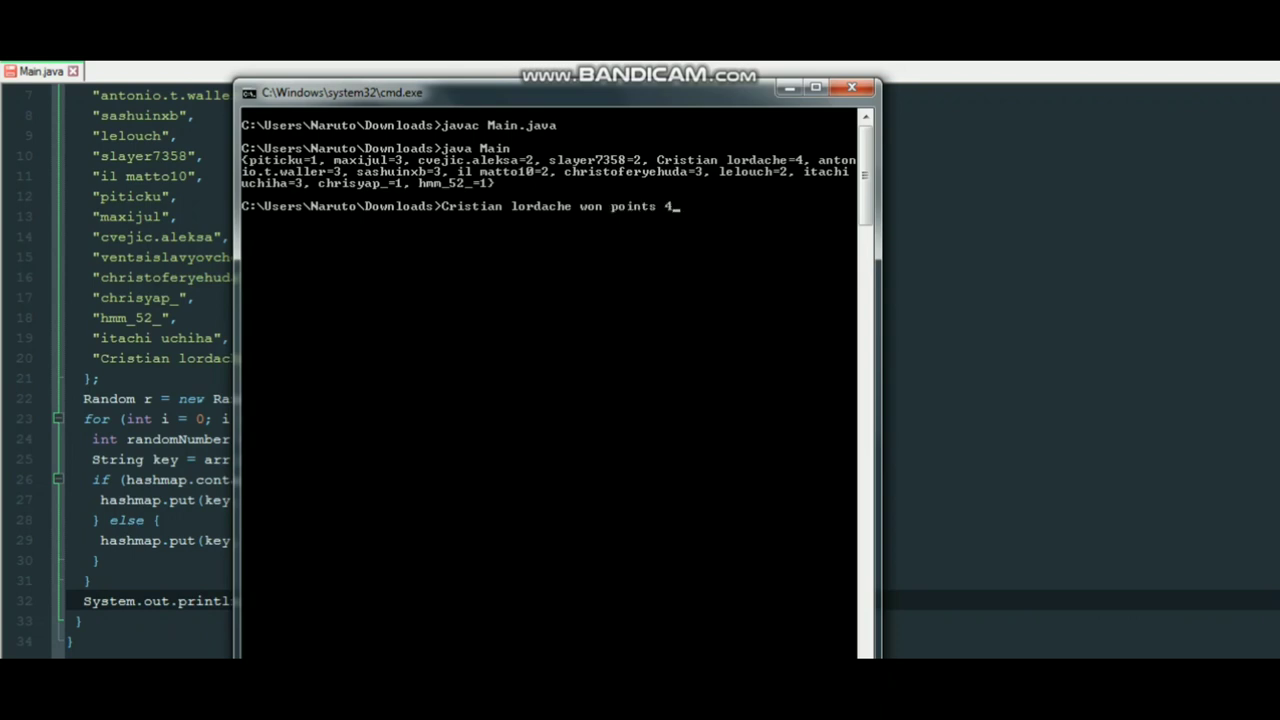
text(congratulations)
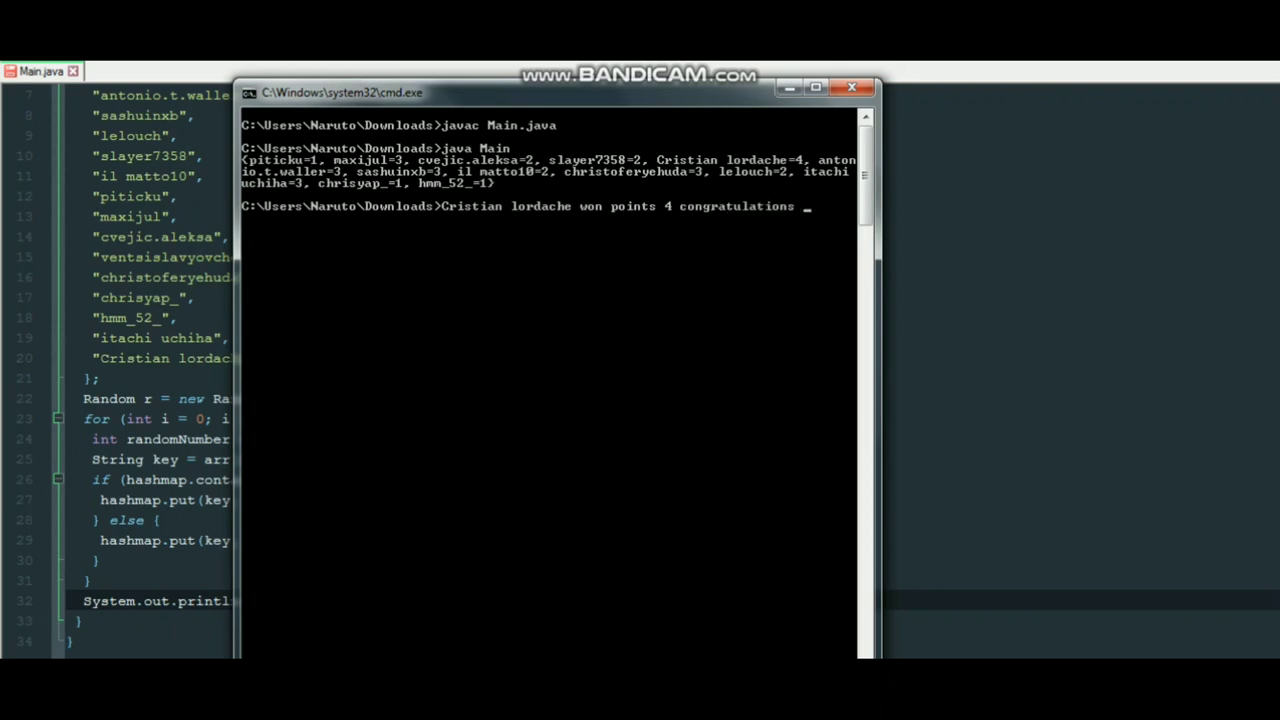
key(Return)
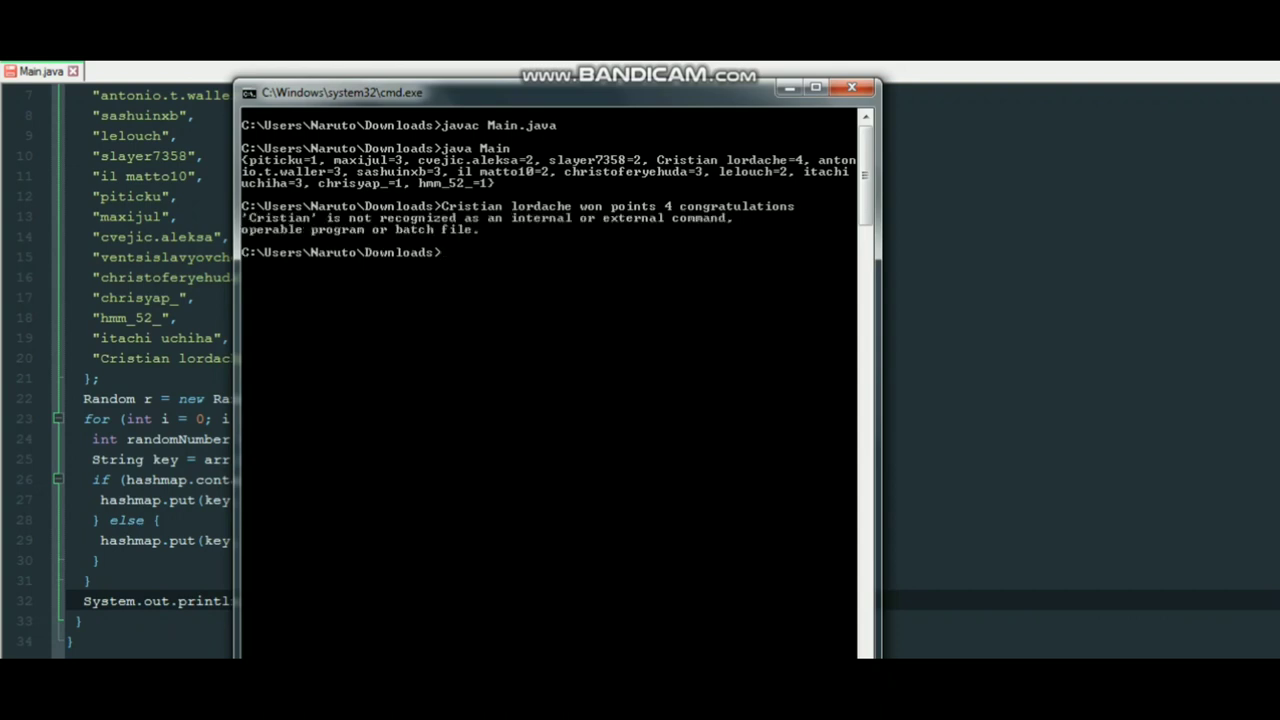
- Begin typing the note 'second position is tied for many'
text(second pos)
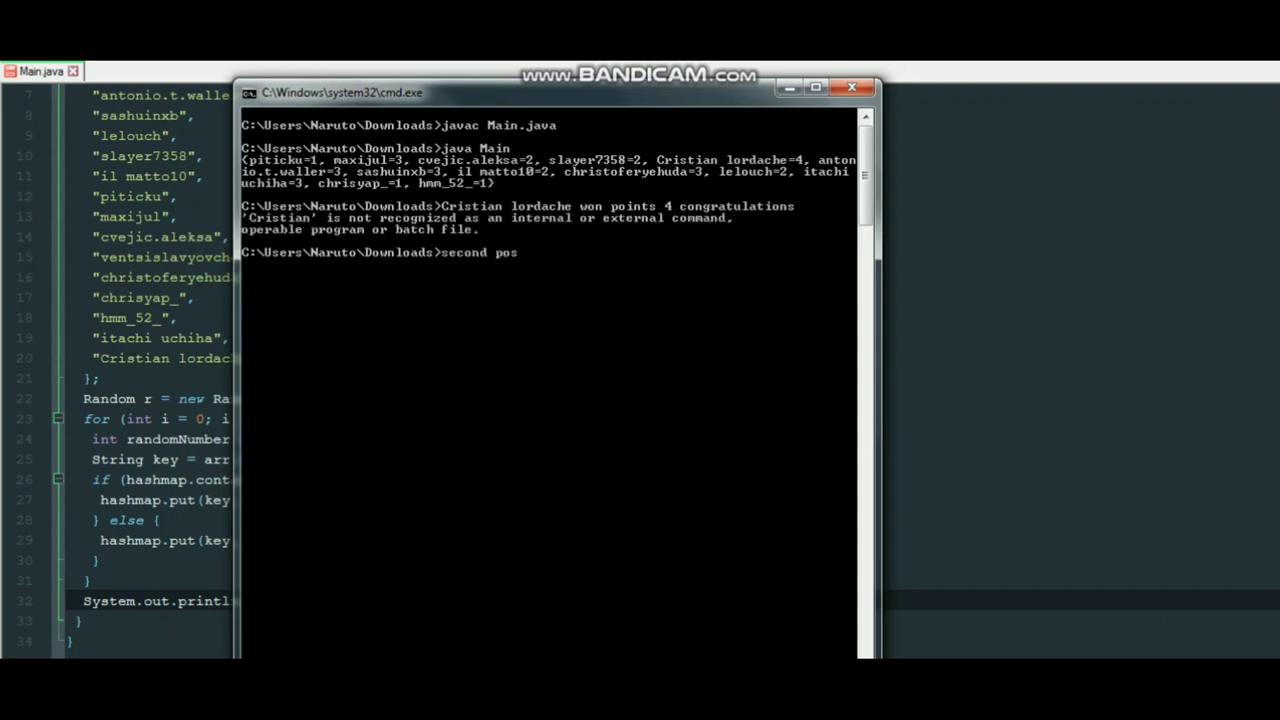
text(ition is)
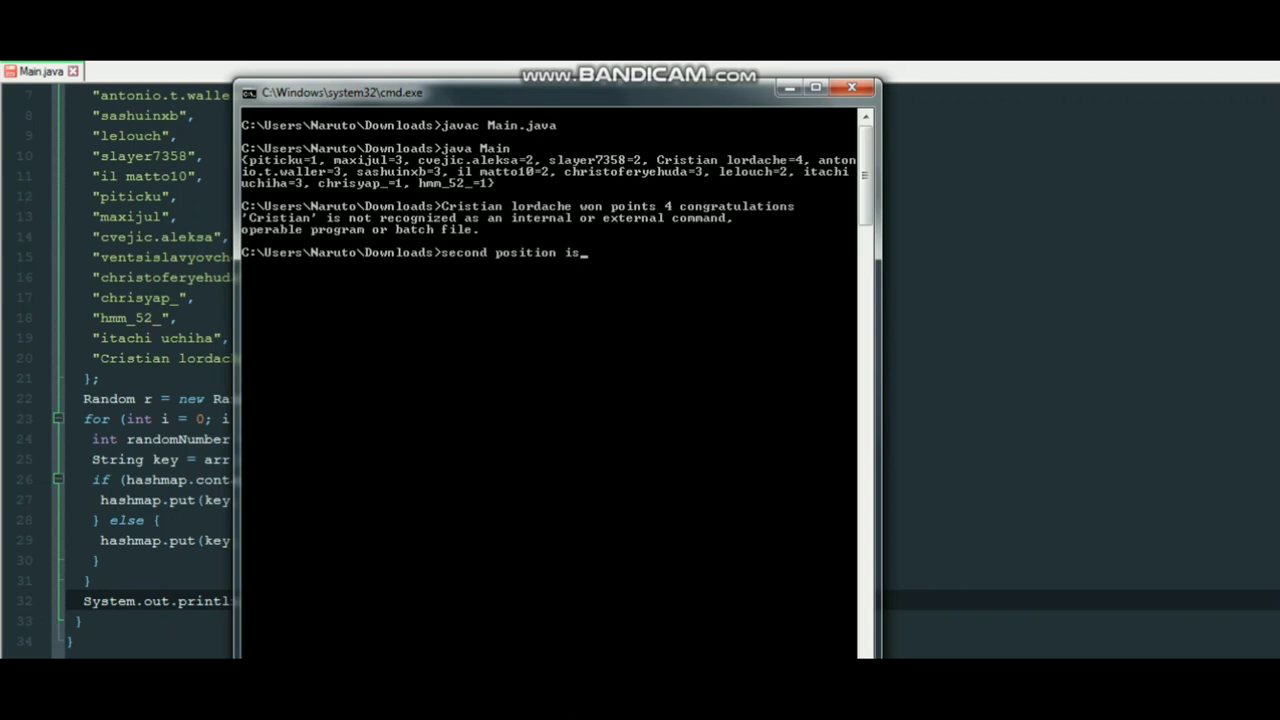
text(tied)
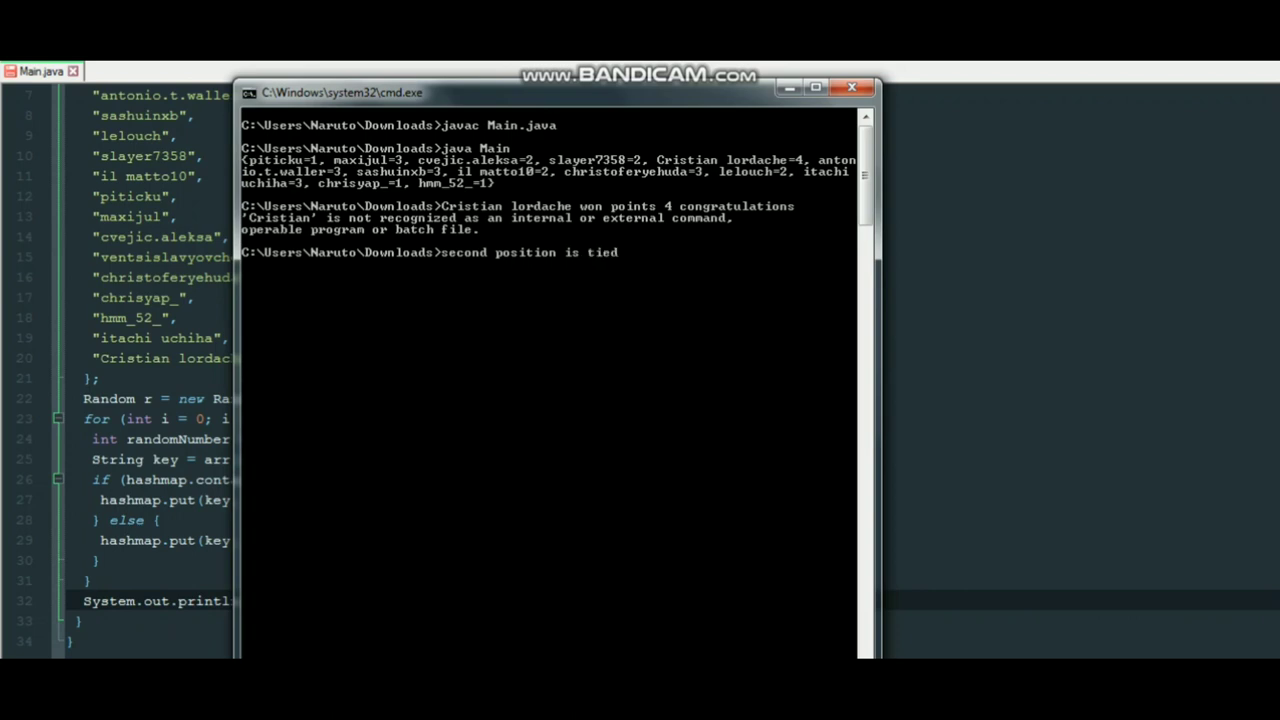
text(for man)
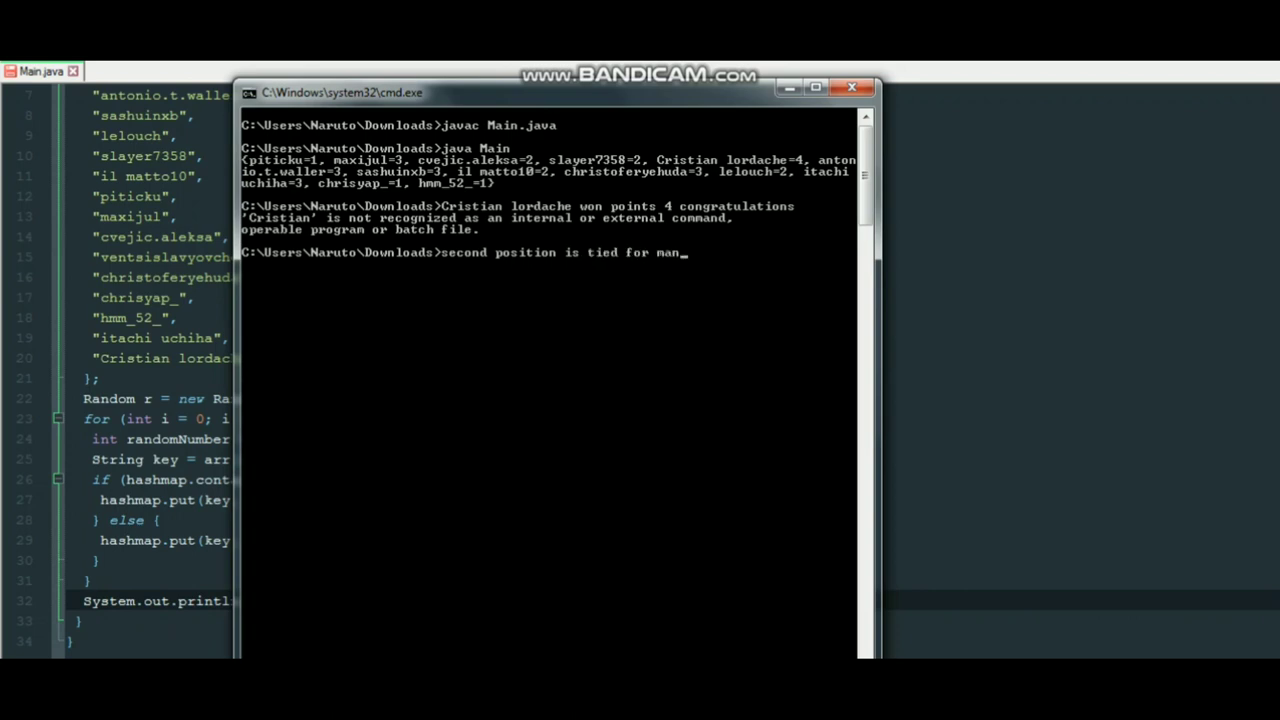